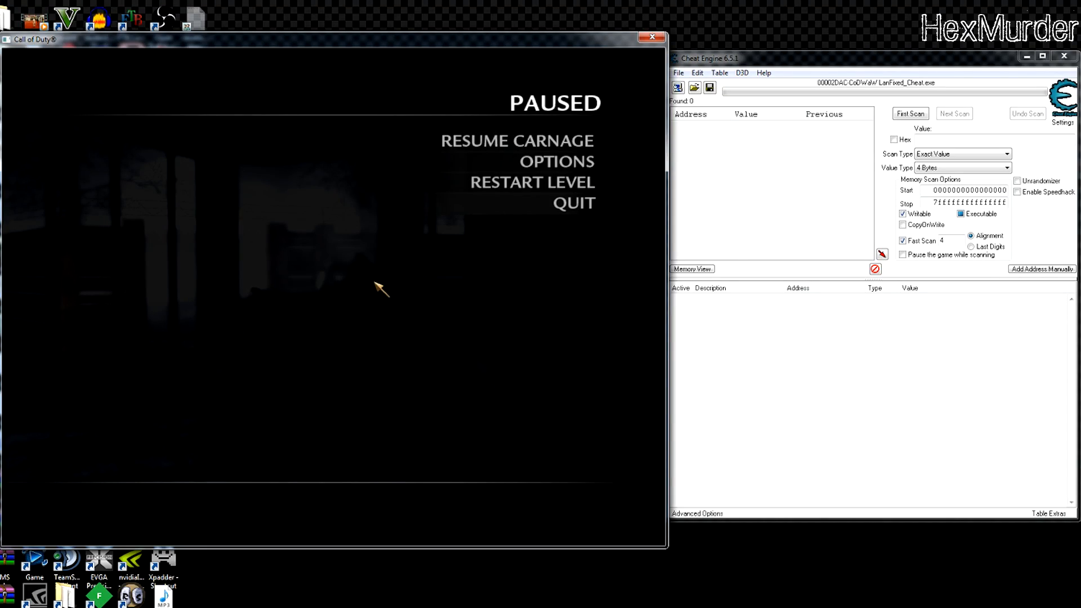
Step: Resume the game briefly, then pause it again with Esc
click(516, 140)
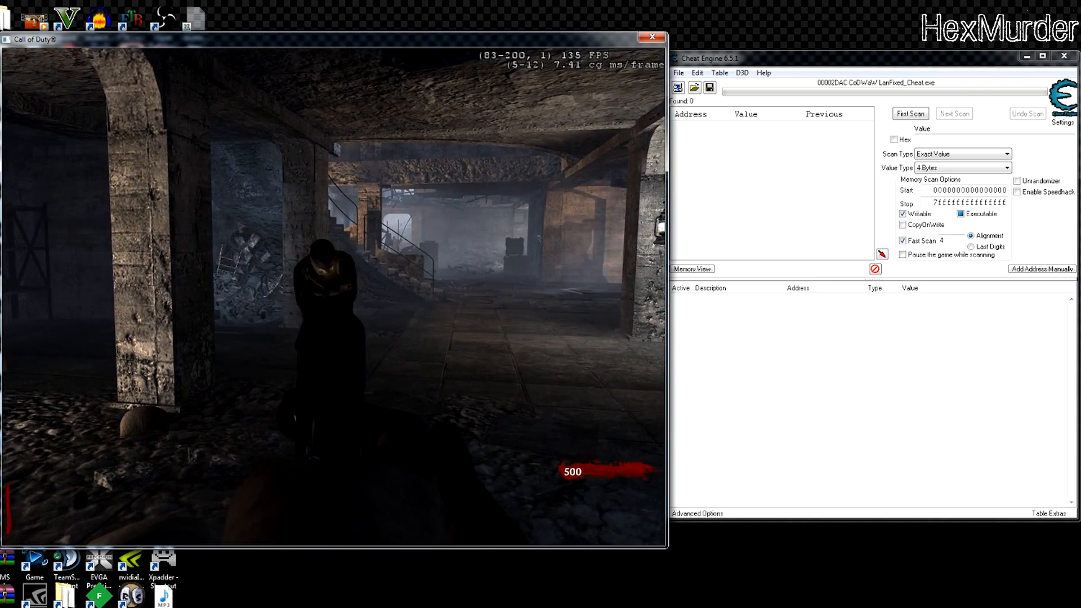
key(Escape)
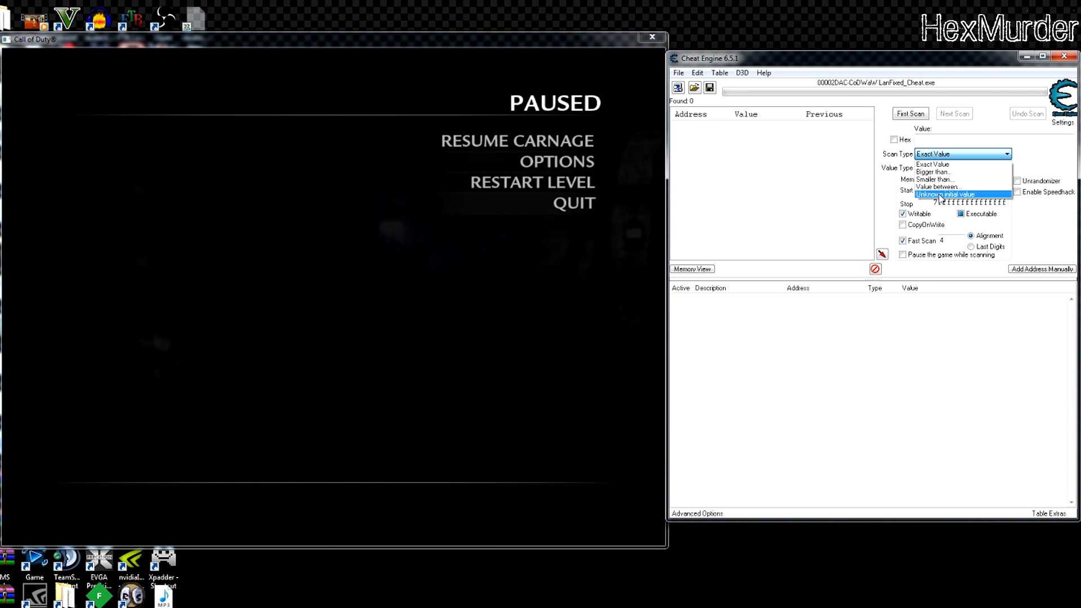
Step: Run First Scan, then Unchanged value and Decreased value next scans, leaving 58 results
click(946, 194)
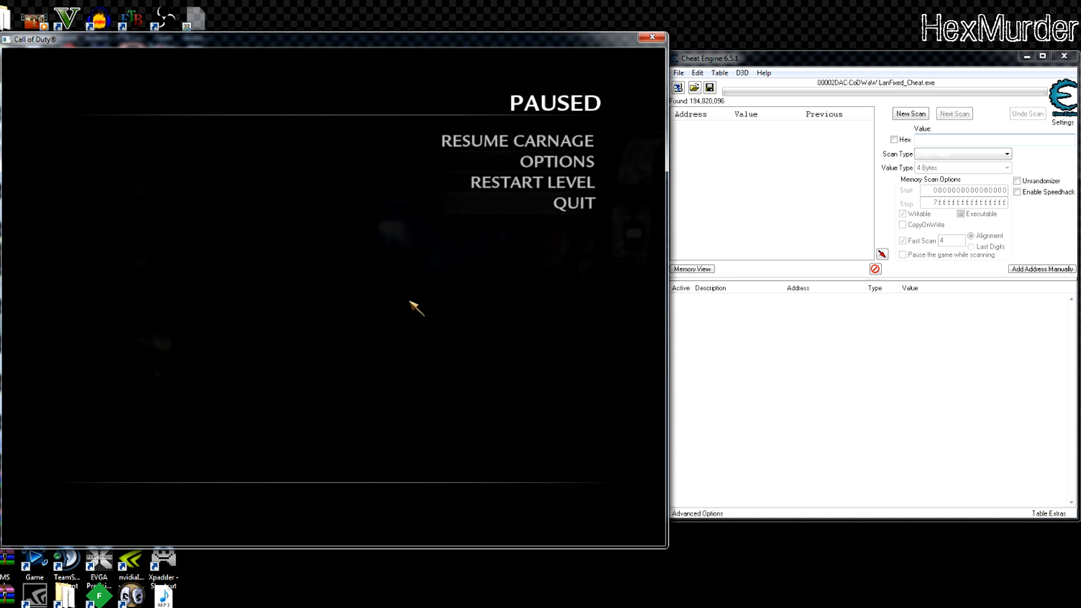
click(1006, 154)
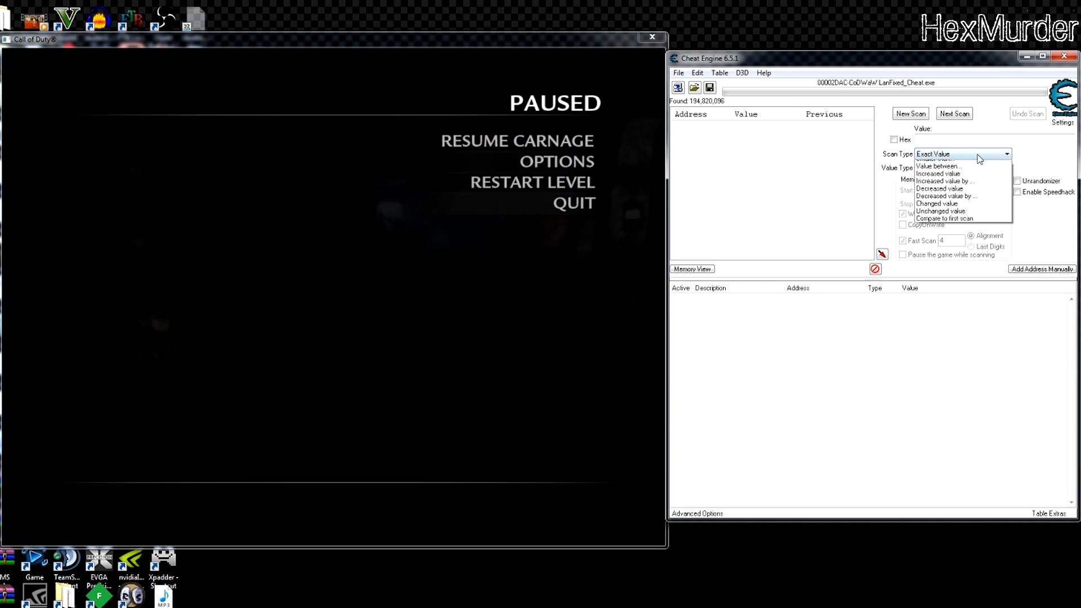
click(939, 189)
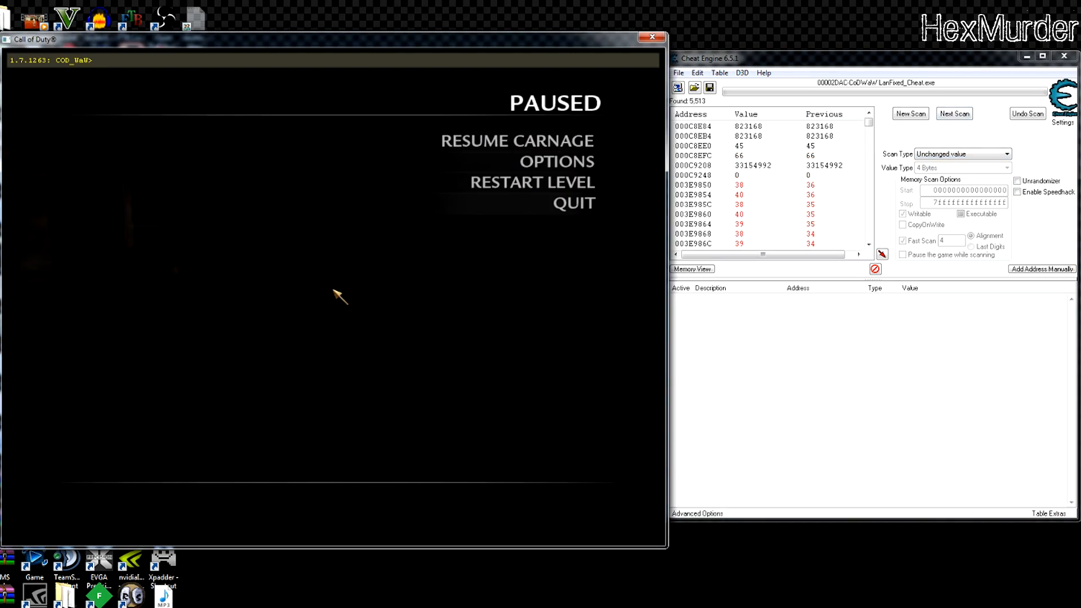
click(517, 141)
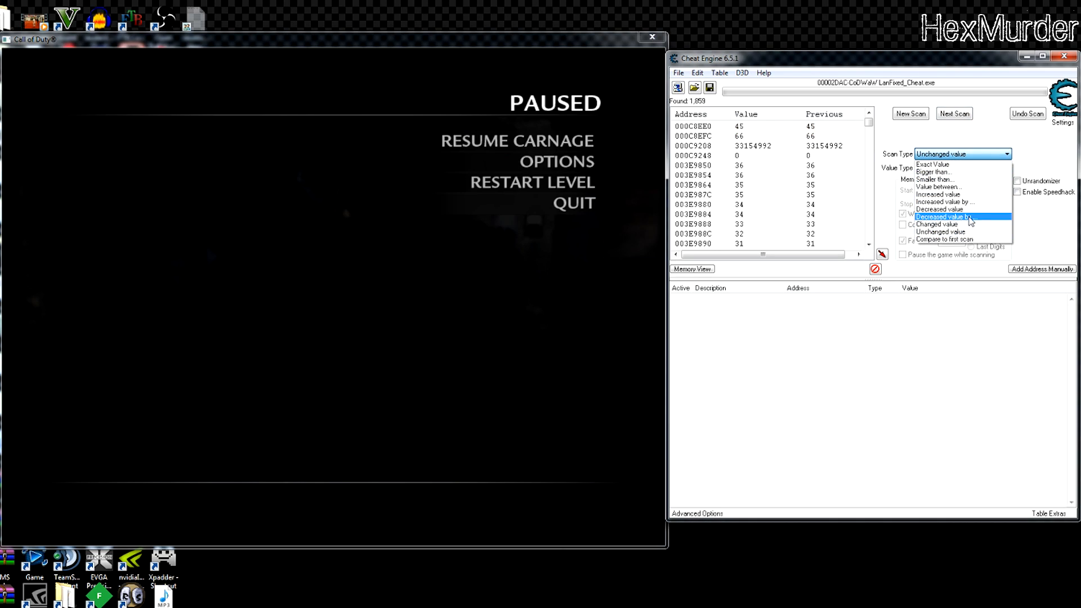
click(955, 114)
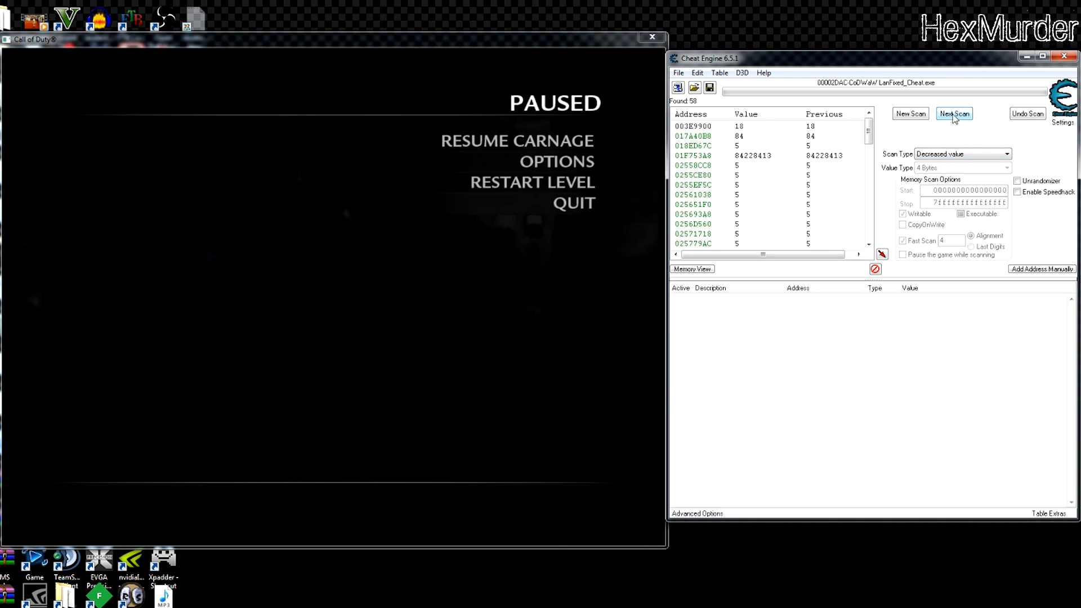
Step: Add address 017A40B8 to the table, change its value to read 699, and pause the game
click(693, 136)
text(10)
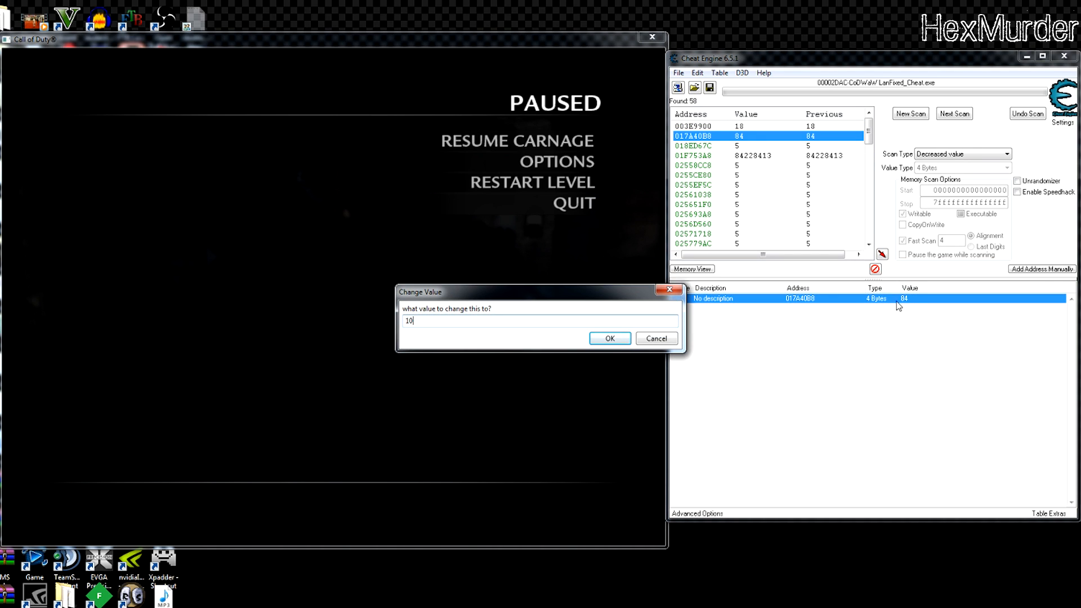
click(608, 339)
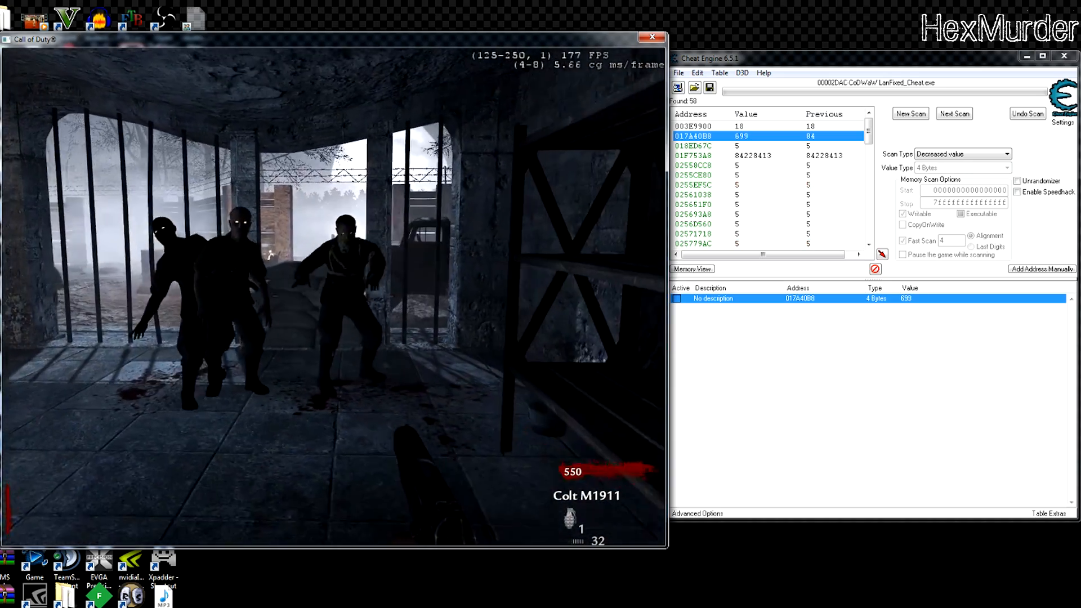
key(Escape)
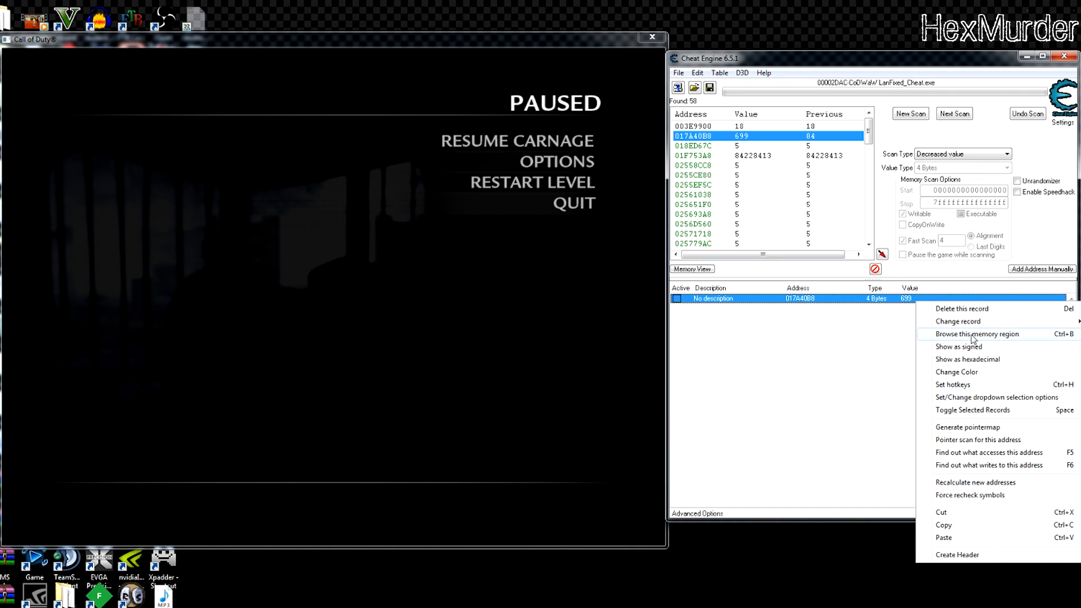
click(977, 334)
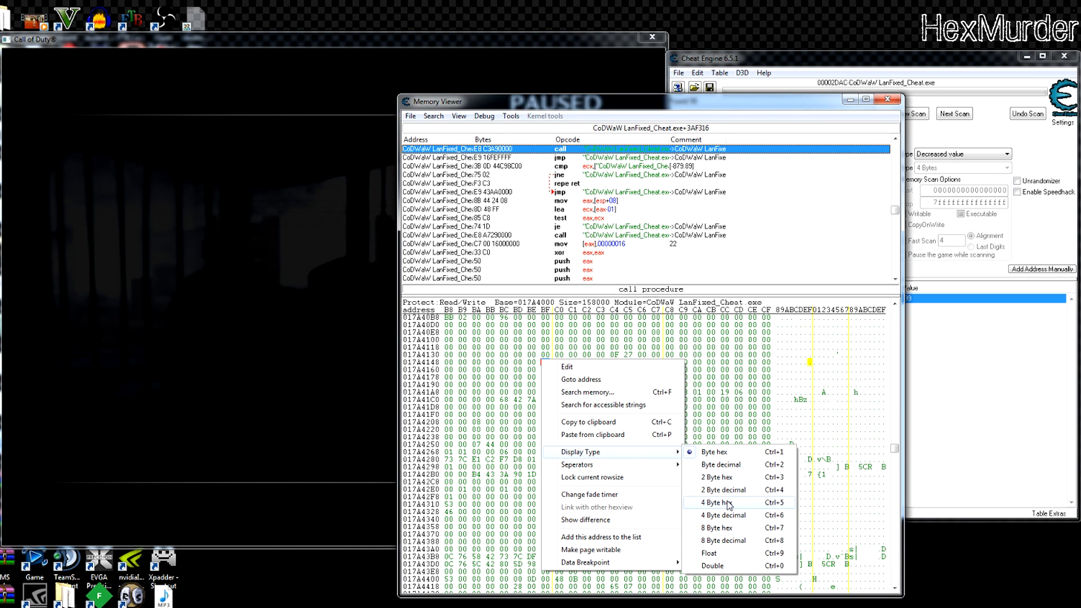
click(721, 503)
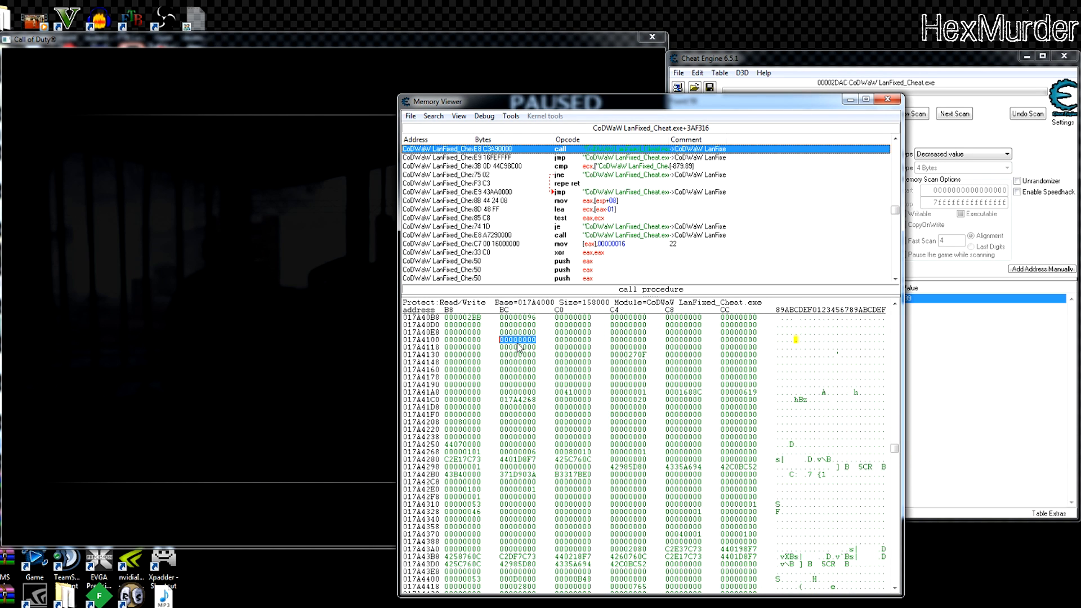
right_click(517, 339)
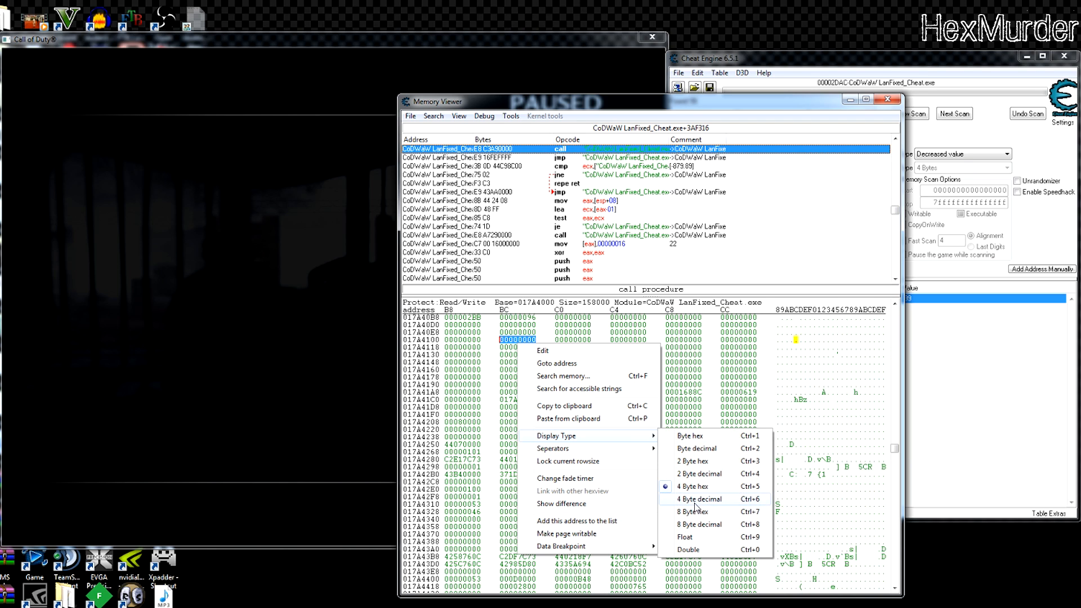
click(700, 499)
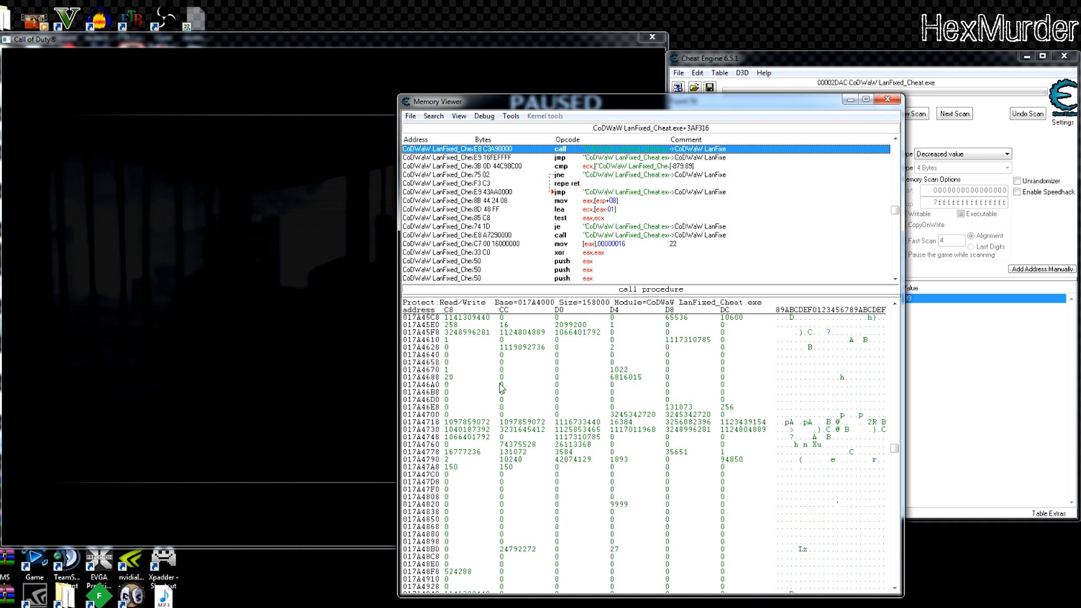
double_click(449, 467)
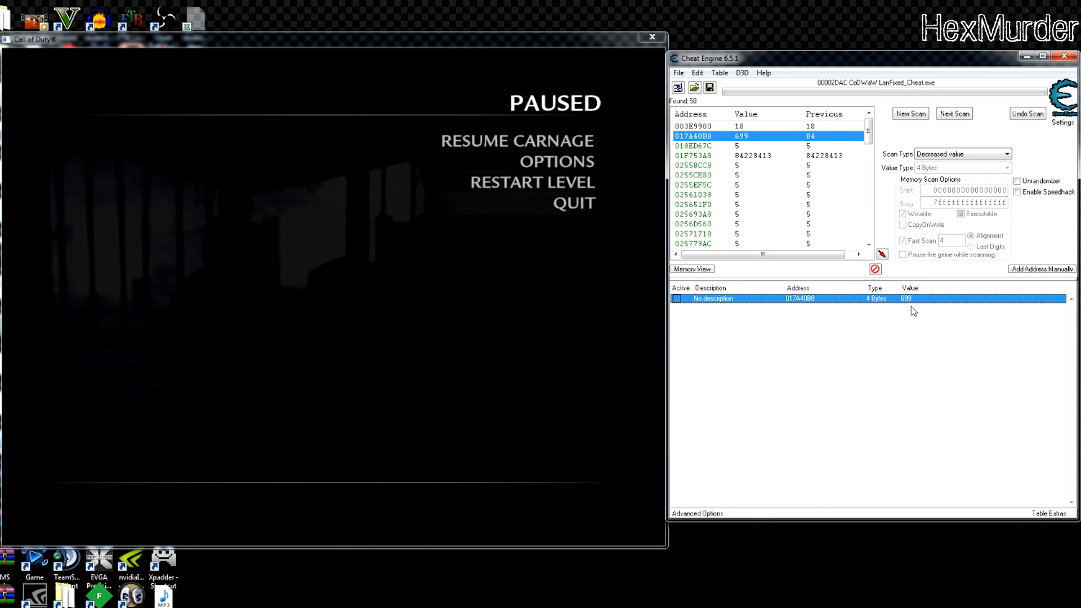
Step: Pointer scan address 017A40B8 with default settings, replacing results file a.PTR
right_click(712, 298)
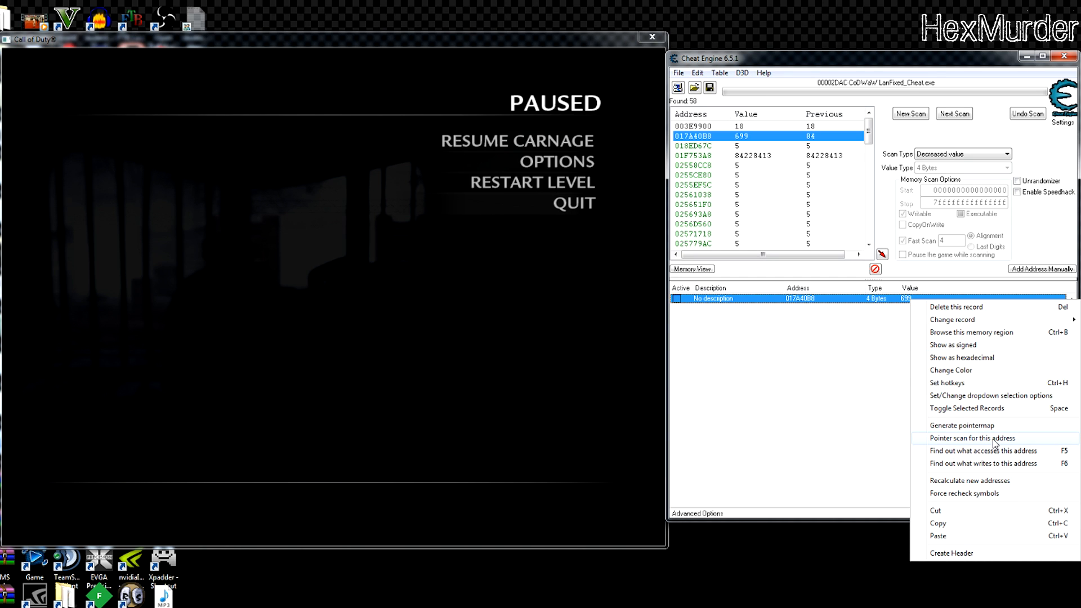
click(974, 438)
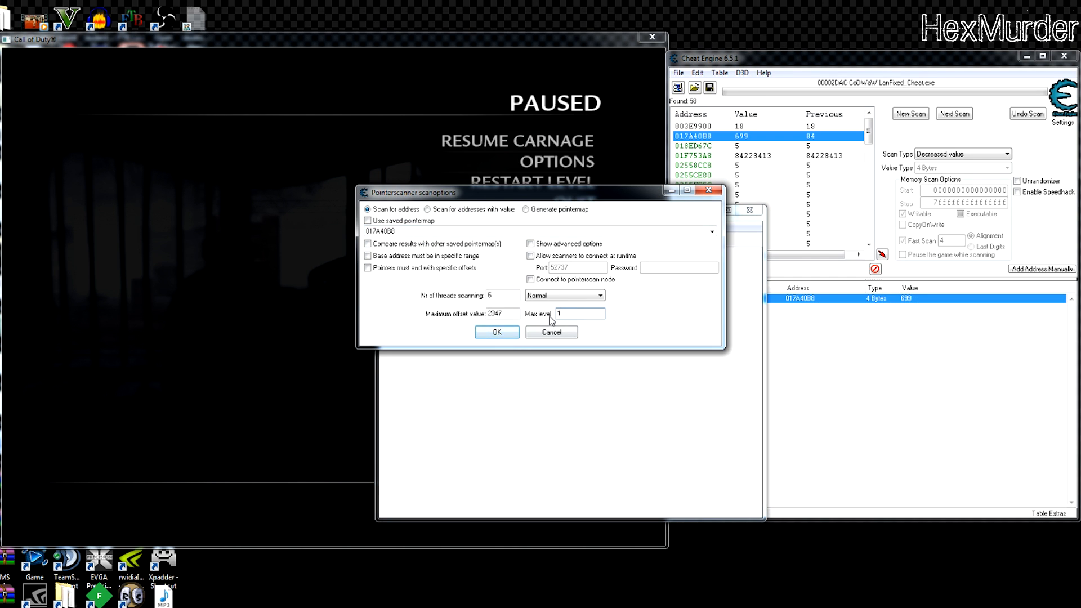
click(496, 332)
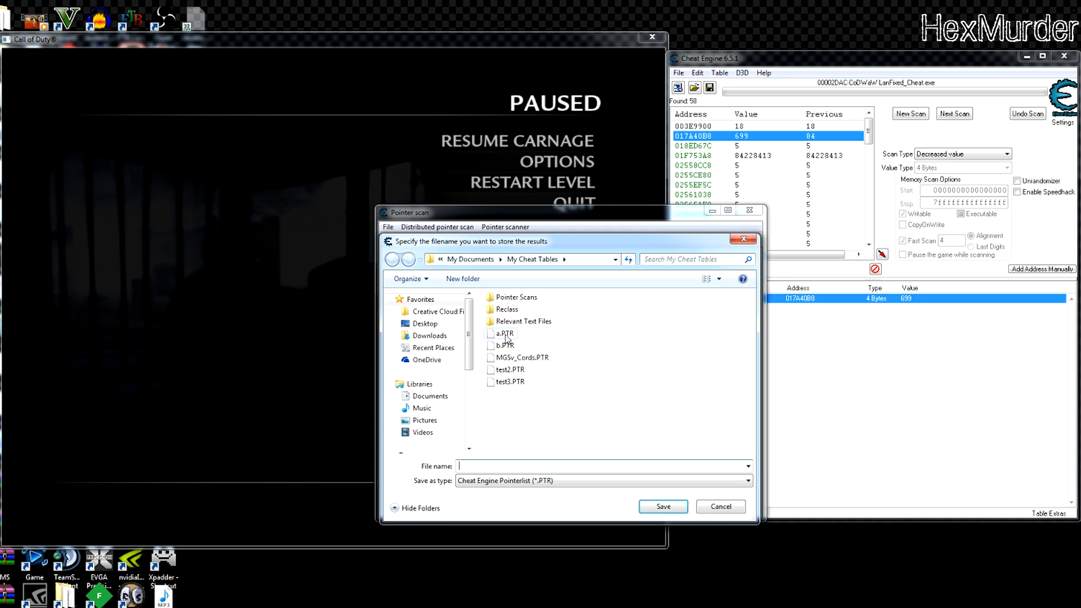
click(661, 507)
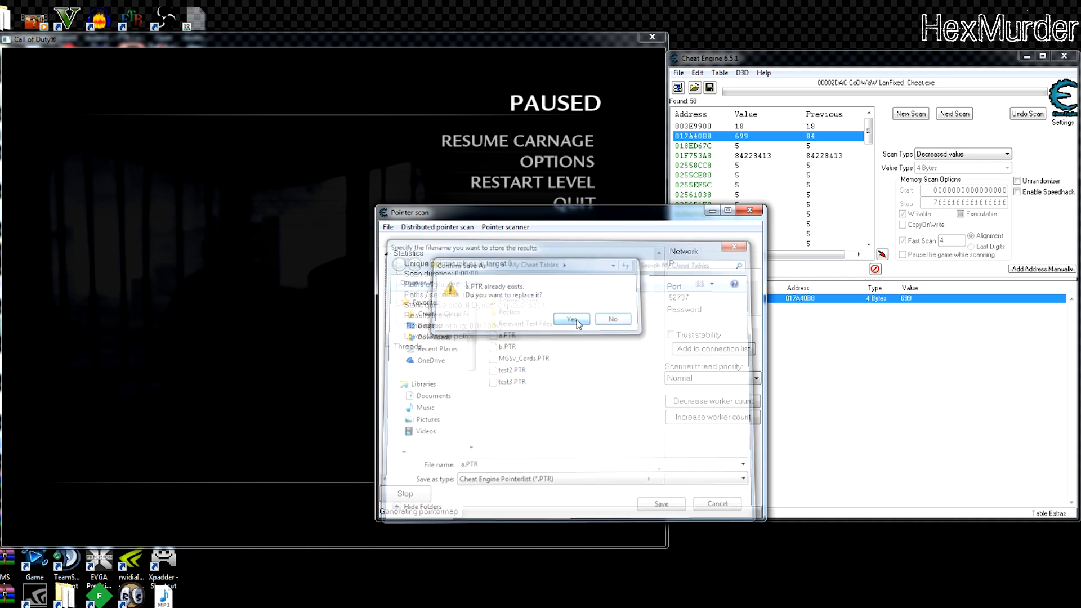
click(569, 318)
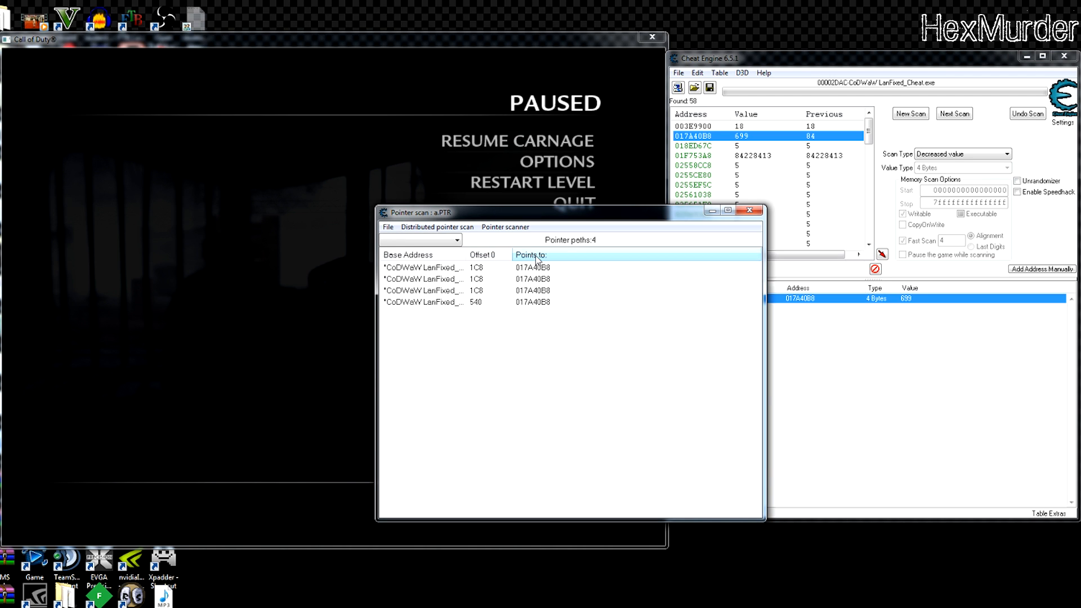
Step: Add the found pointer paths to the table and close the Pointer scan window
click(483, 267)
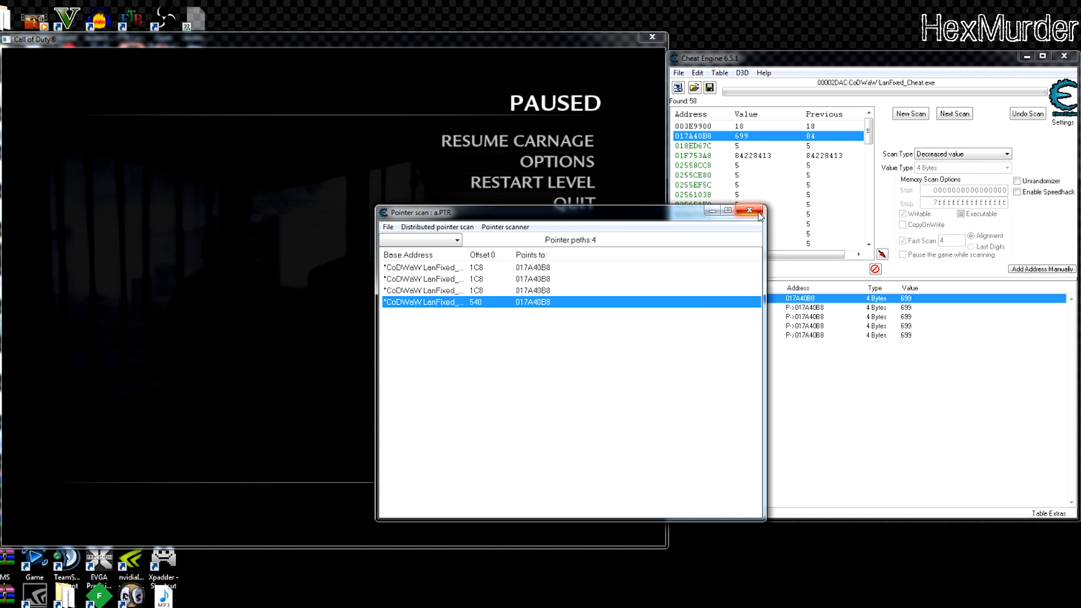
click(750, 210)
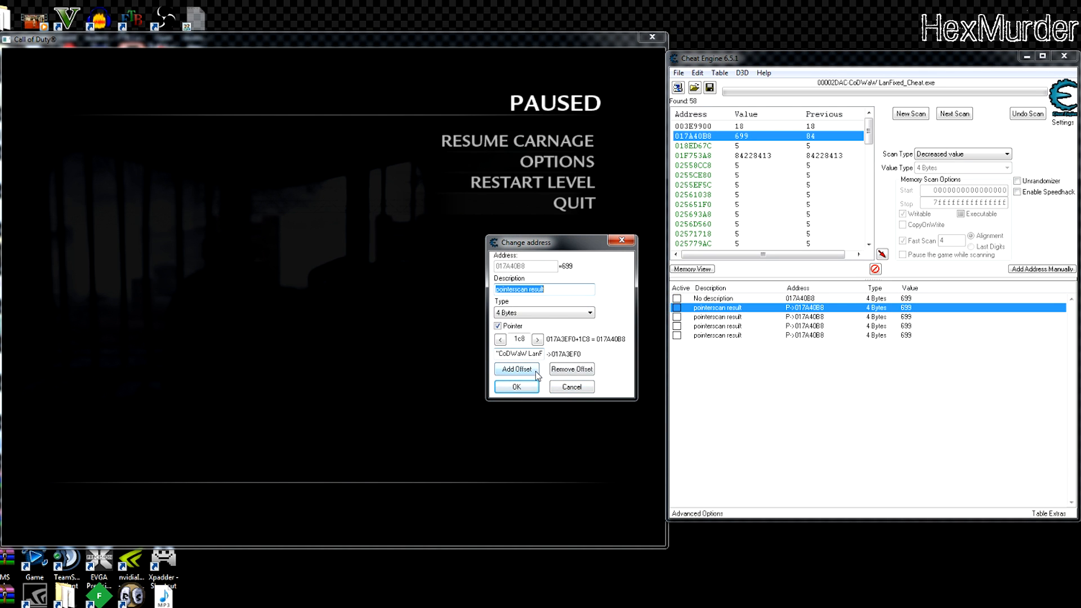
click(520, 353)
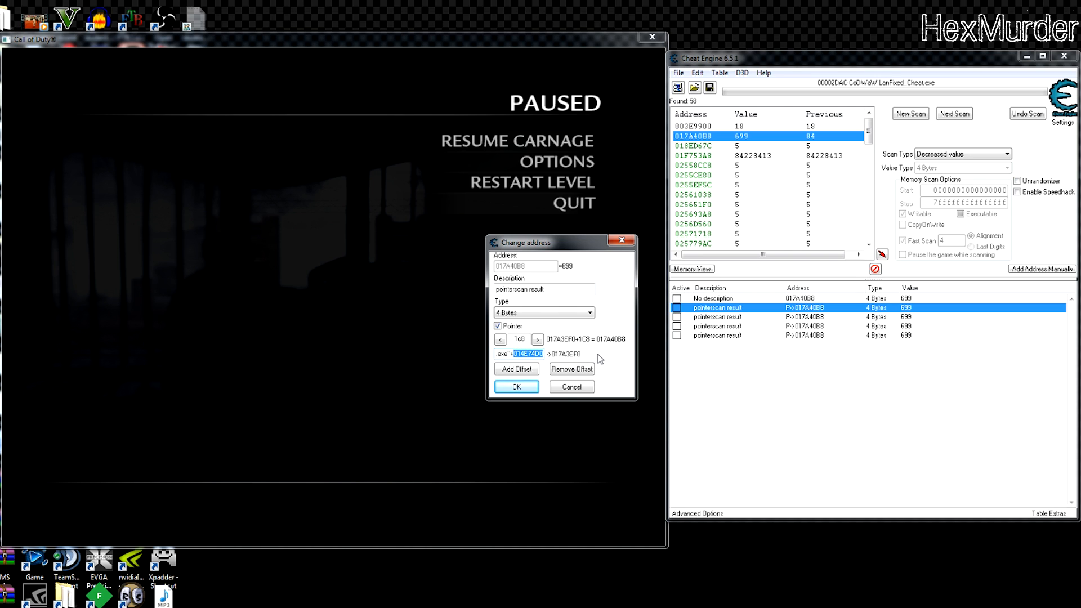
mouse_move(587, 371)
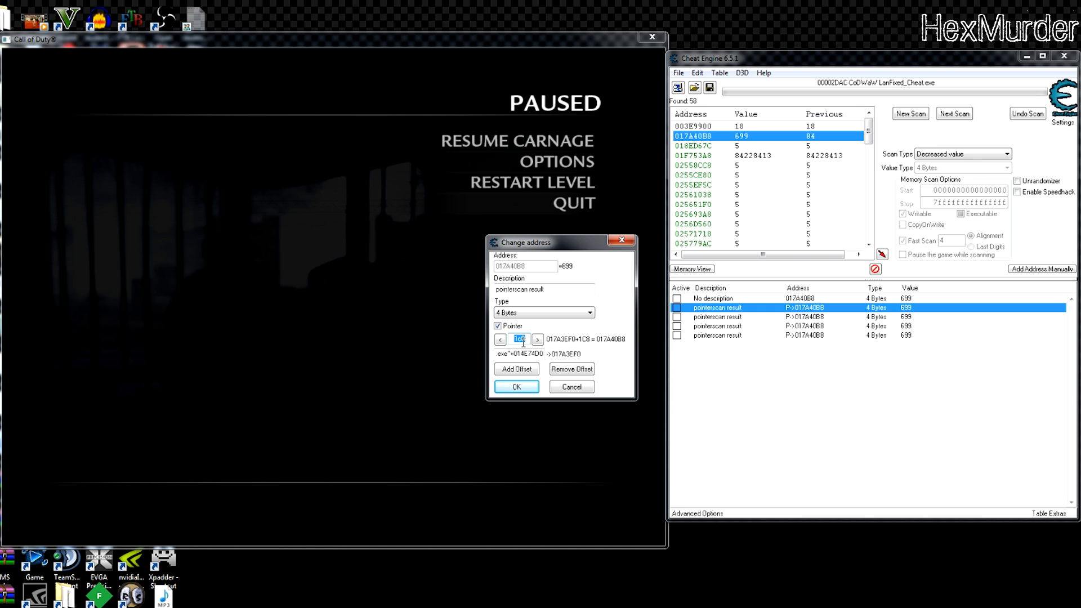
click(526, 353)
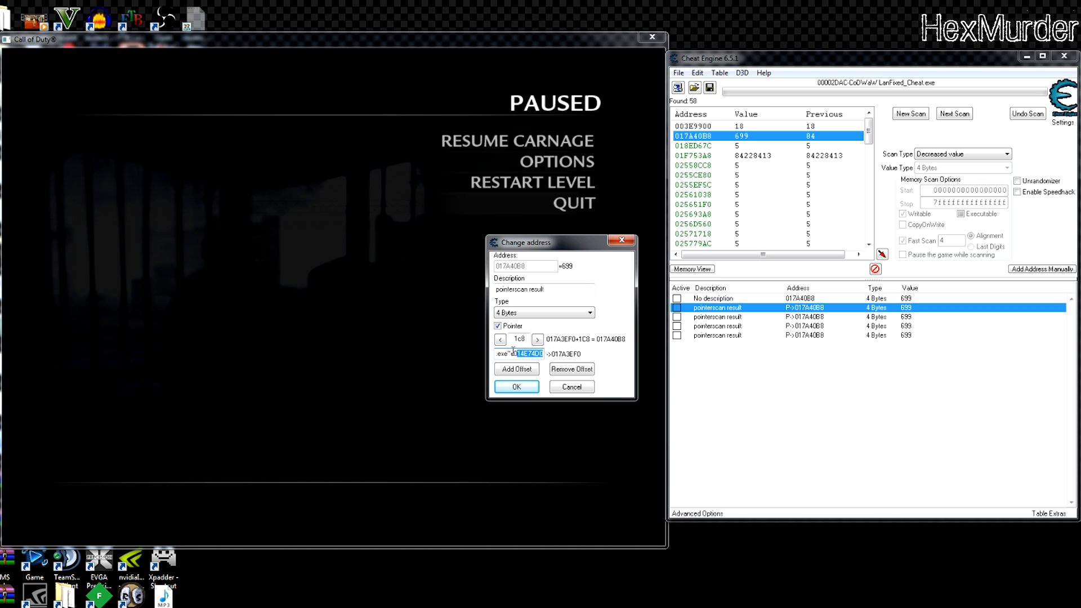
mouse_move(592, 344)
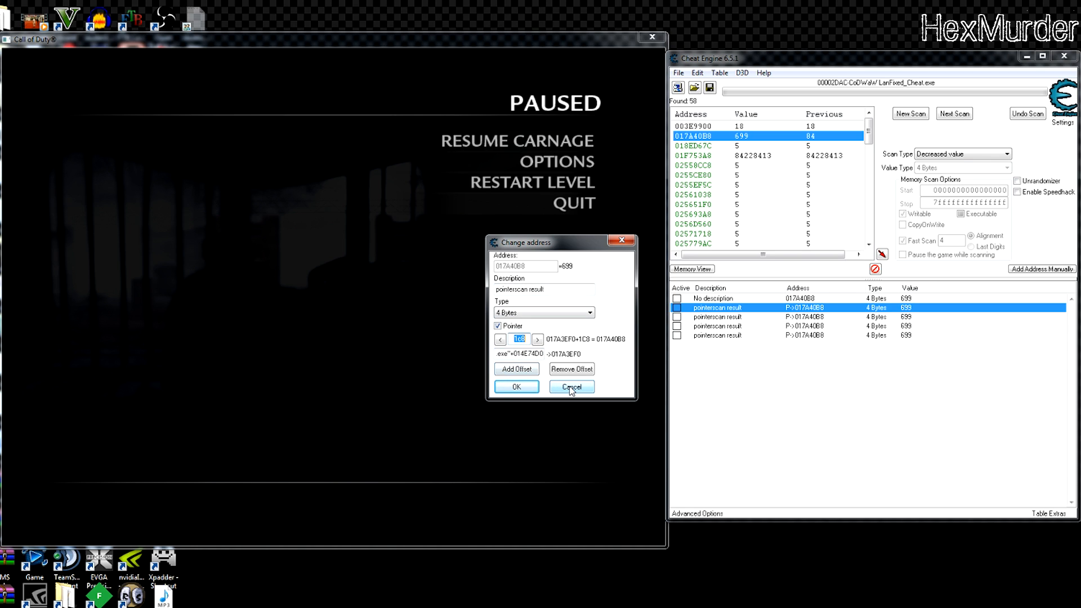
click(571, 387)
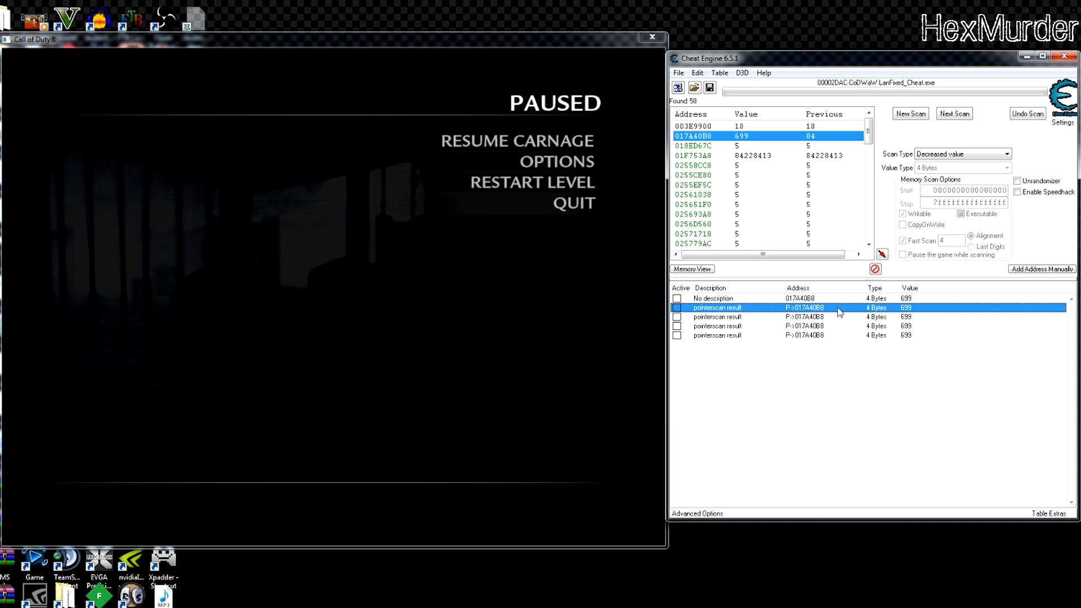
double_click(717, 307)
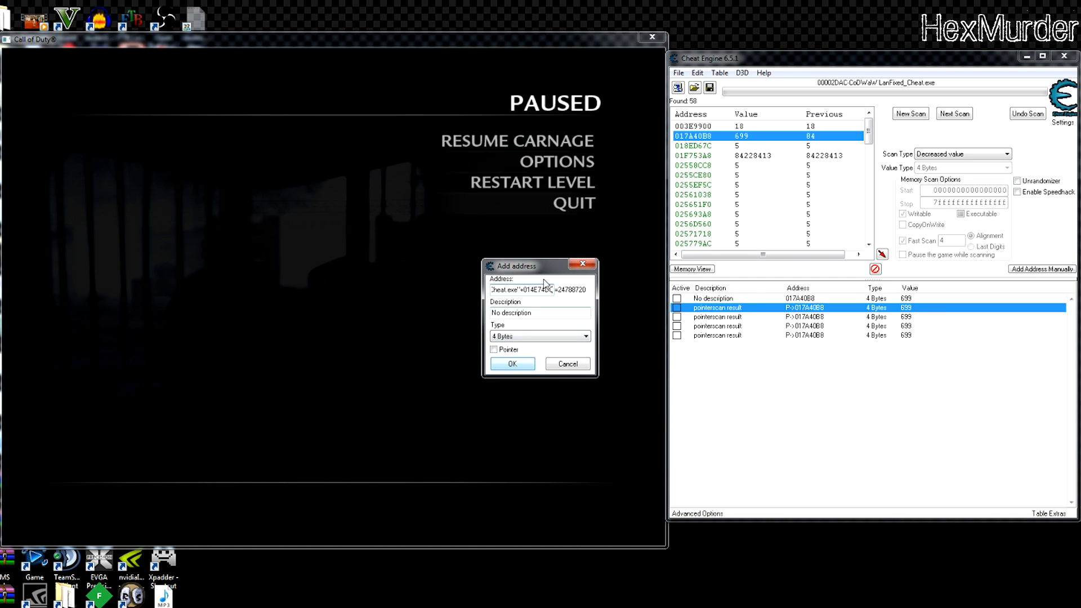
Step: Add "Cheat.exe"+014E74D0 (018E74D0) to the table with description 'base?'
click(511, 363)
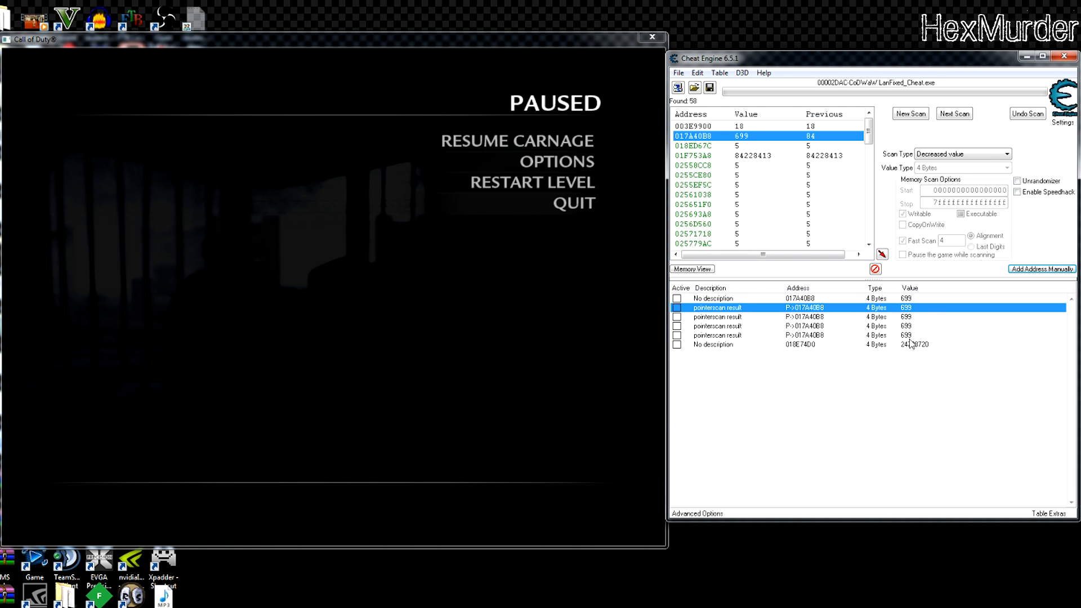
double_click(713, 344)
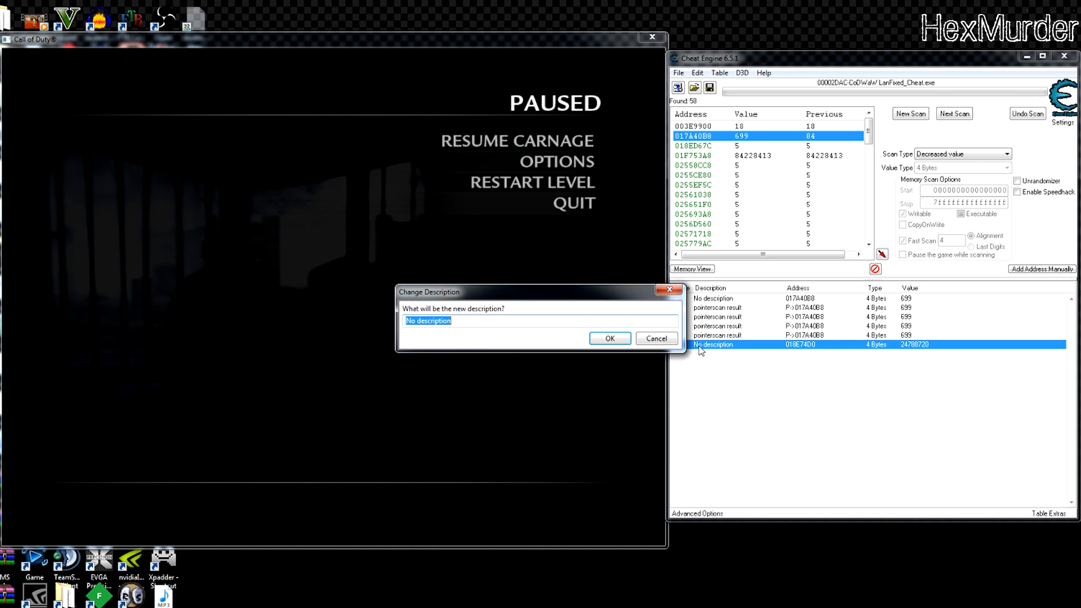
click(608, 338)
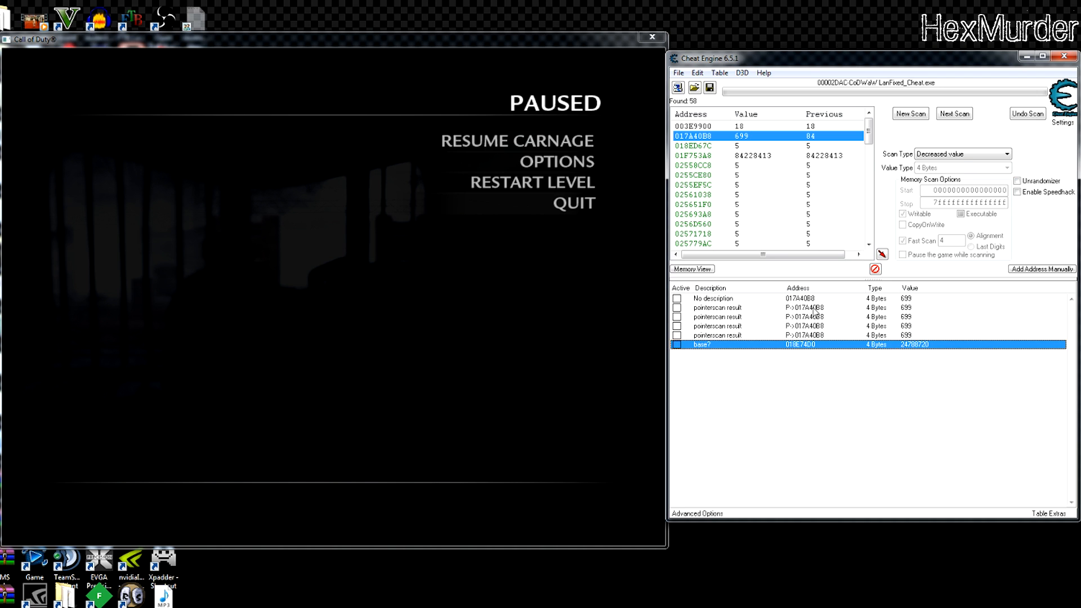
mouse_move(927, 350)
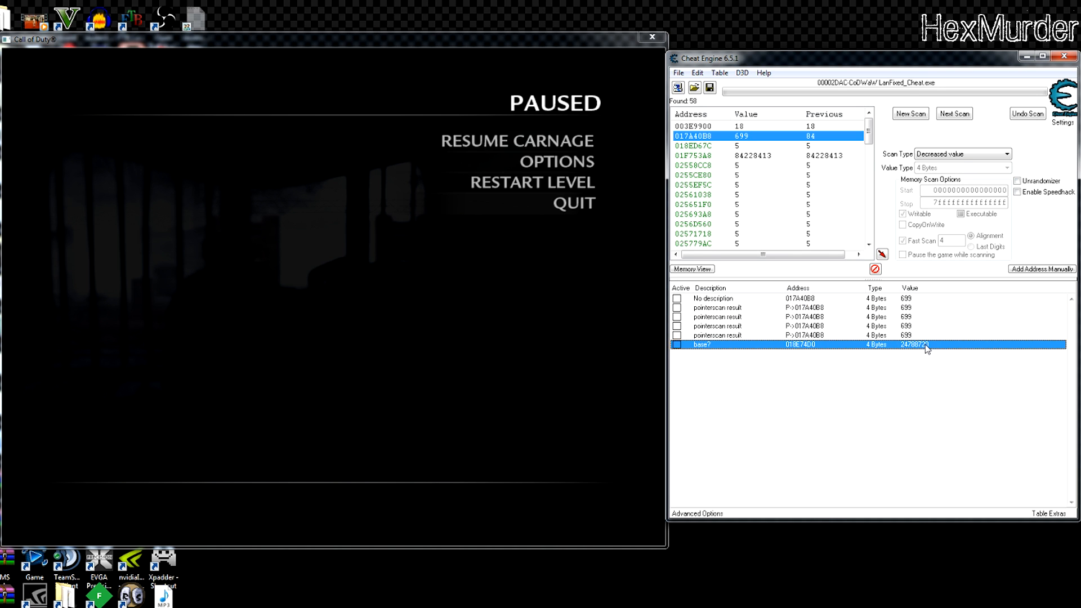
Step: Dissect memory at 018E74D0 as new structure Test1 with auto-guessed field types
double_click(701, 344)
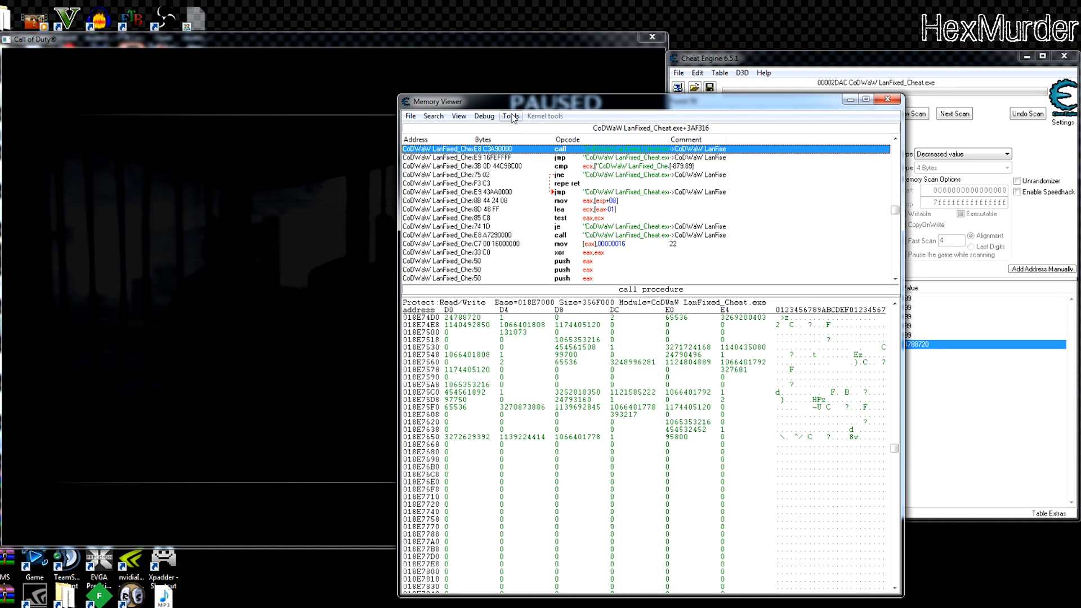
click(511, 116)
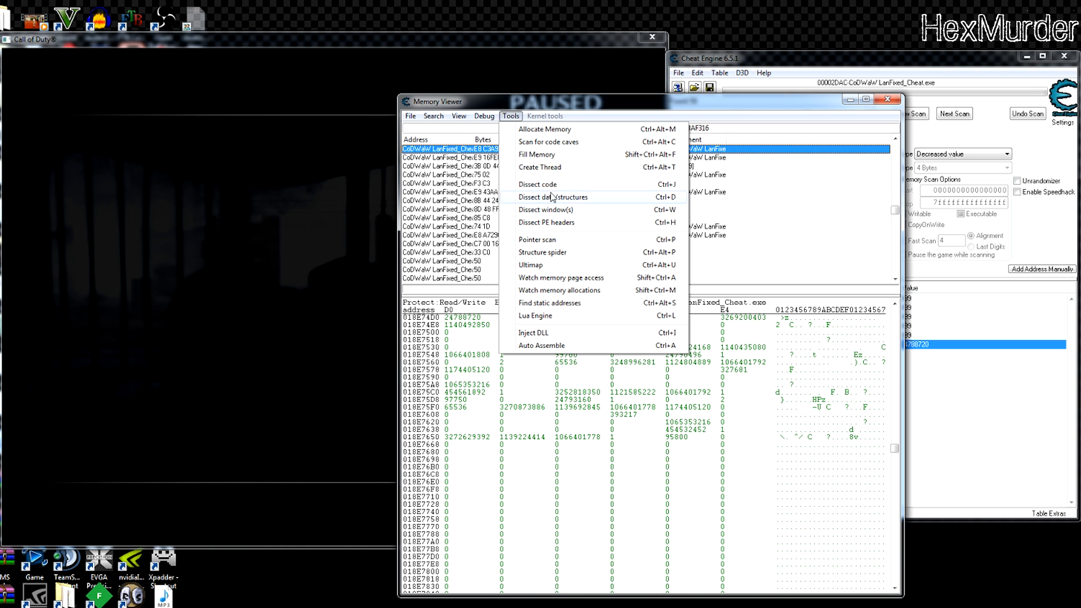
click(553, 197)
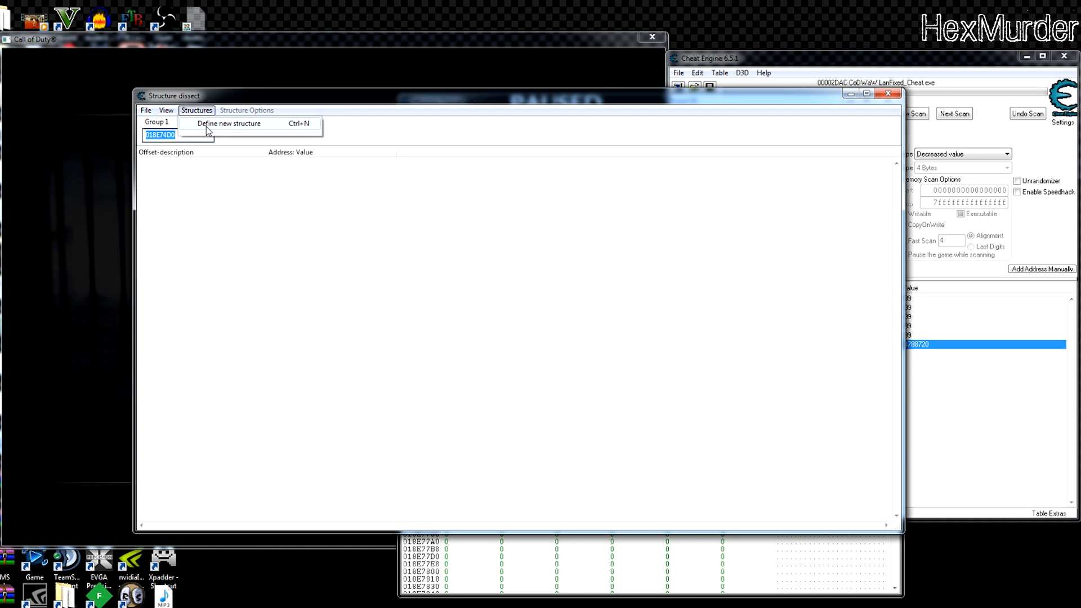
click(228, 123)
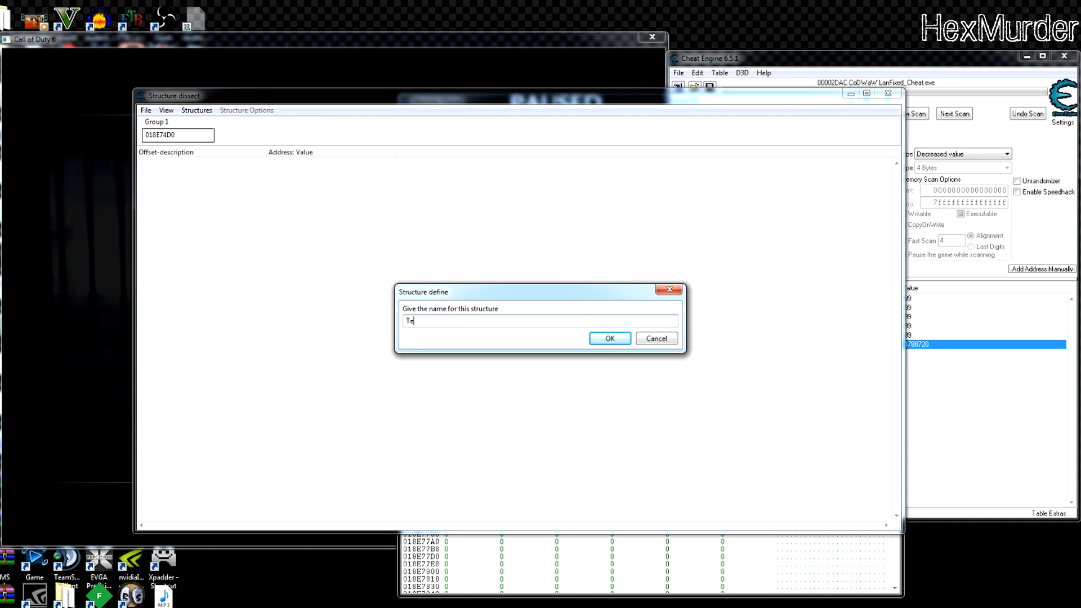
click(608, 338)
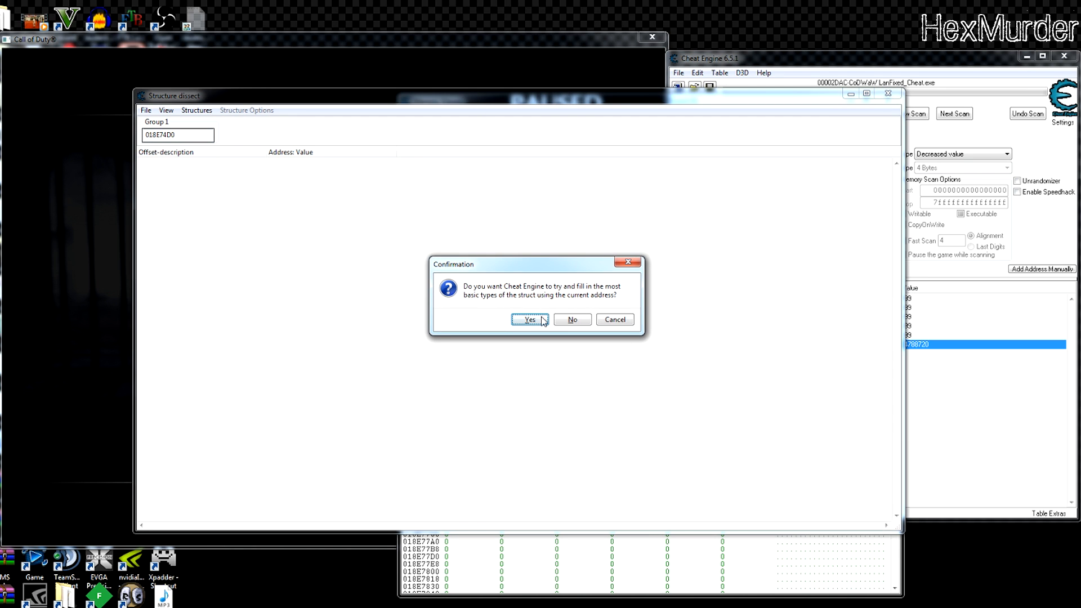
click(529, 319)
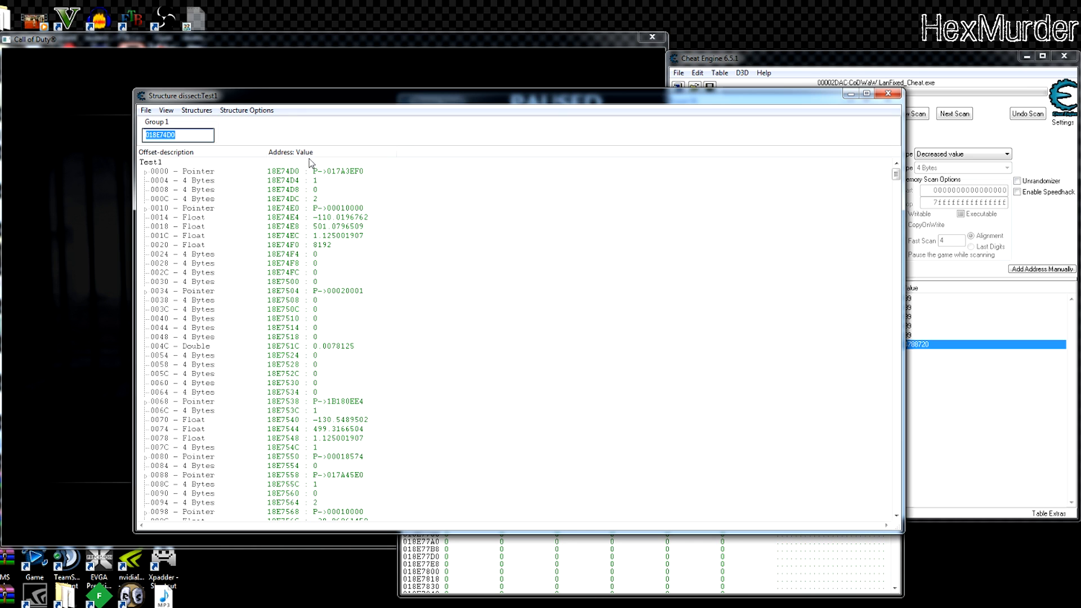
mouse_move(268, 355)
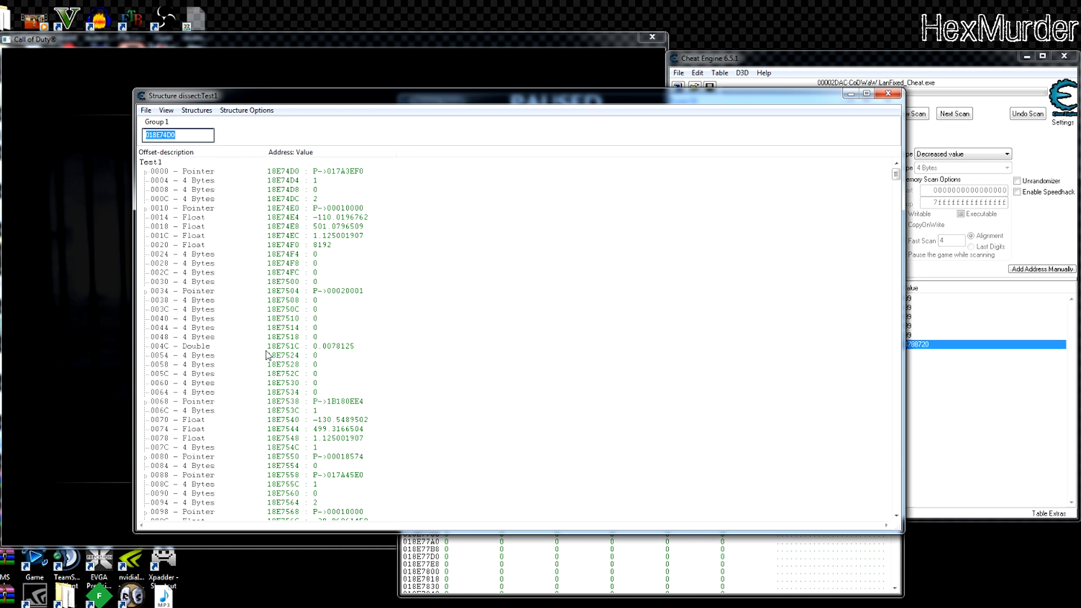
Step: Expand Test1's offset 0000 pointer and scroll through its sub-structure at 17A3EF0
click(200, 171)
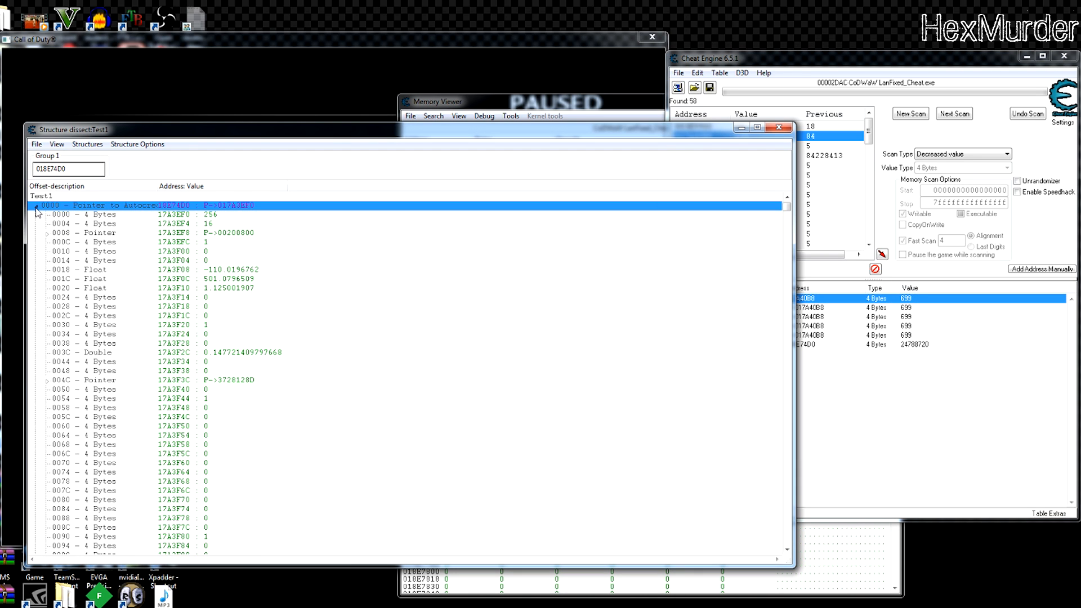
mouse_move(136, 257)
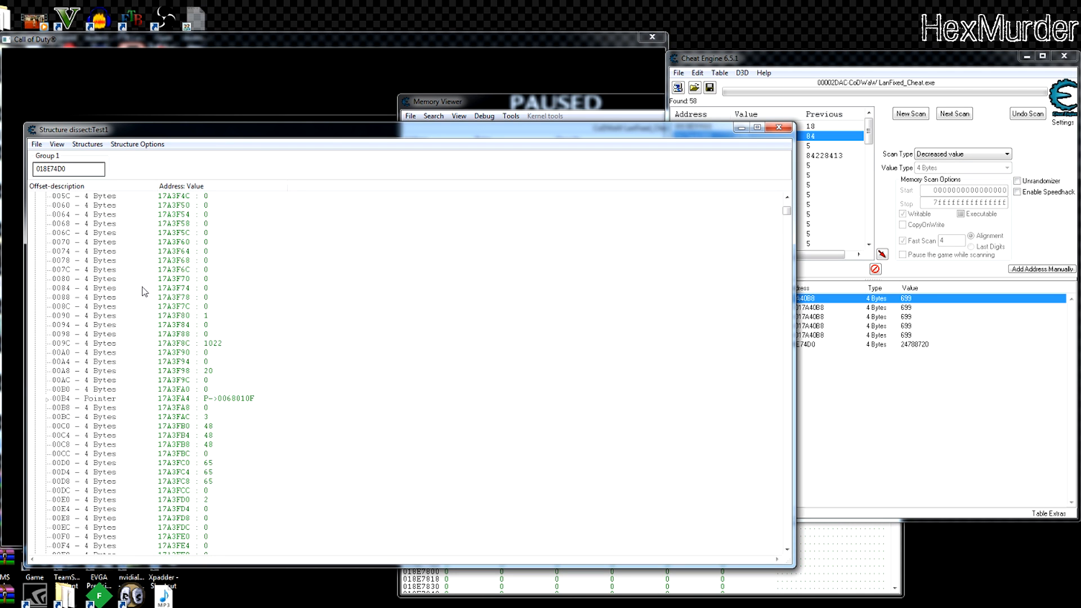
scroll(down, 3)
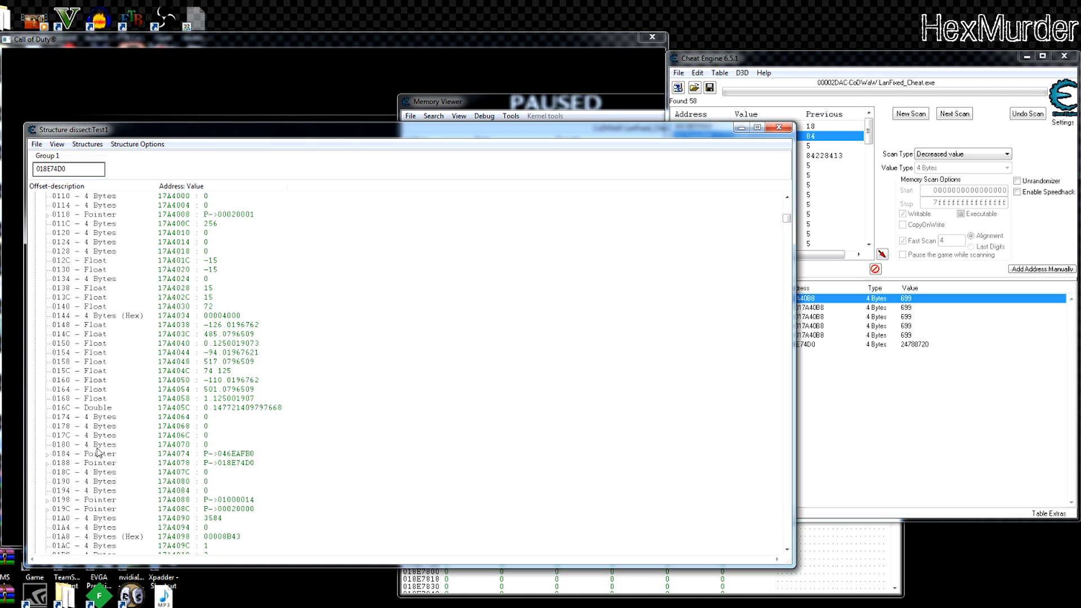
scroll(down, 3)
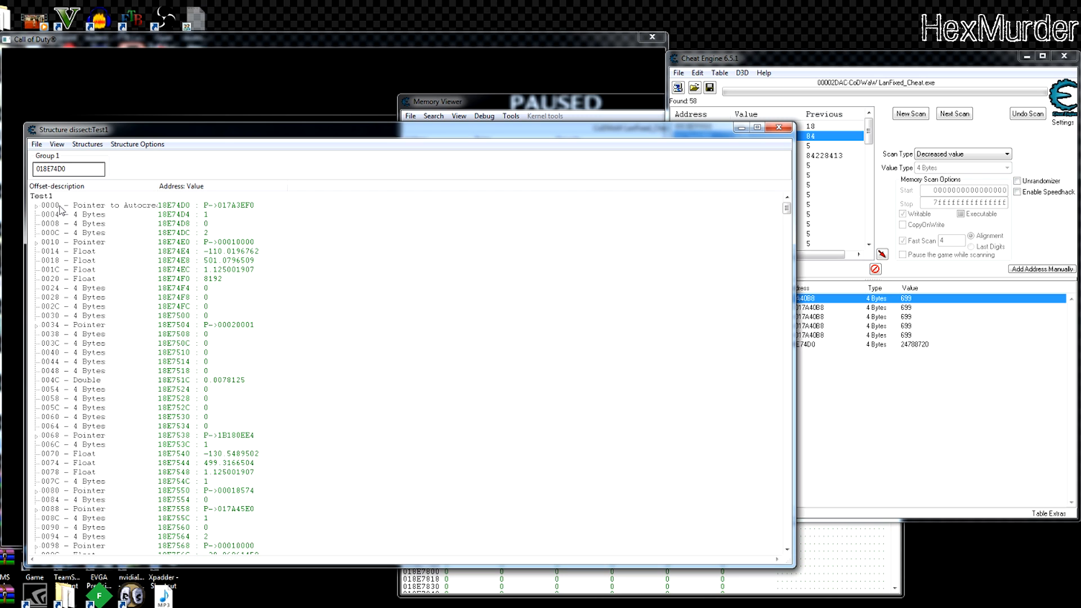
mouse_move(209, 245)
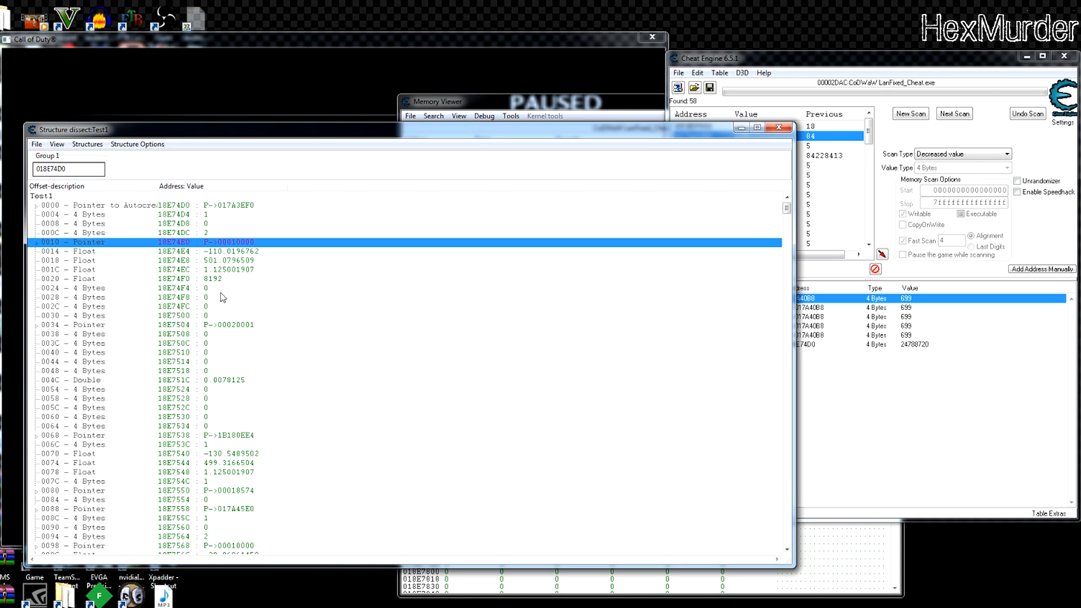
Step: Expand Test1's pointers at offsets 0068 and 0088 to browse sub-structures 1B180EE4 and 17A45E0
click(173, 325)
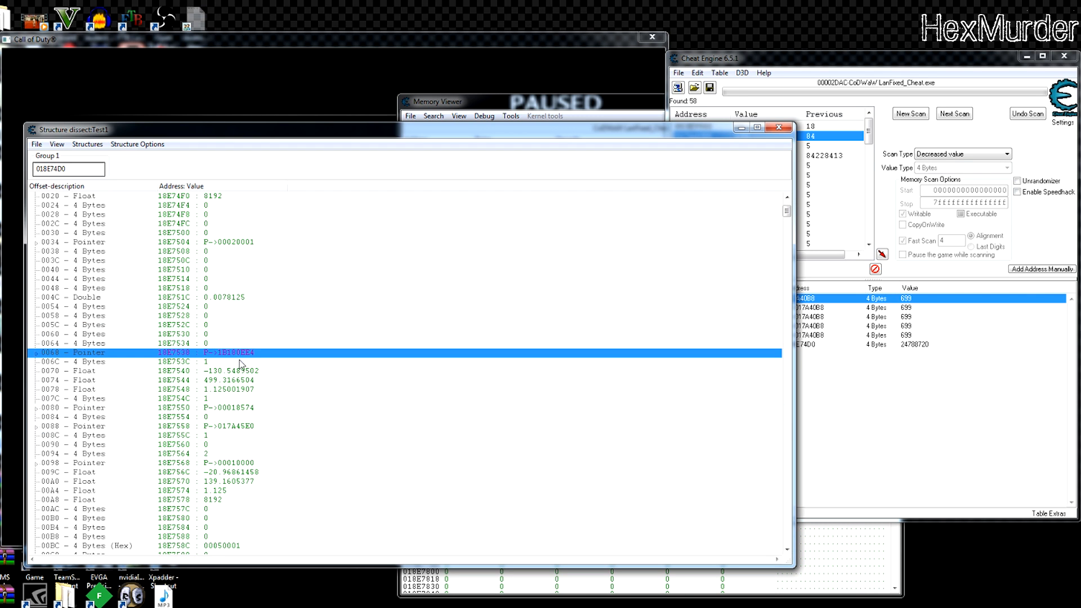
click(34, 352)
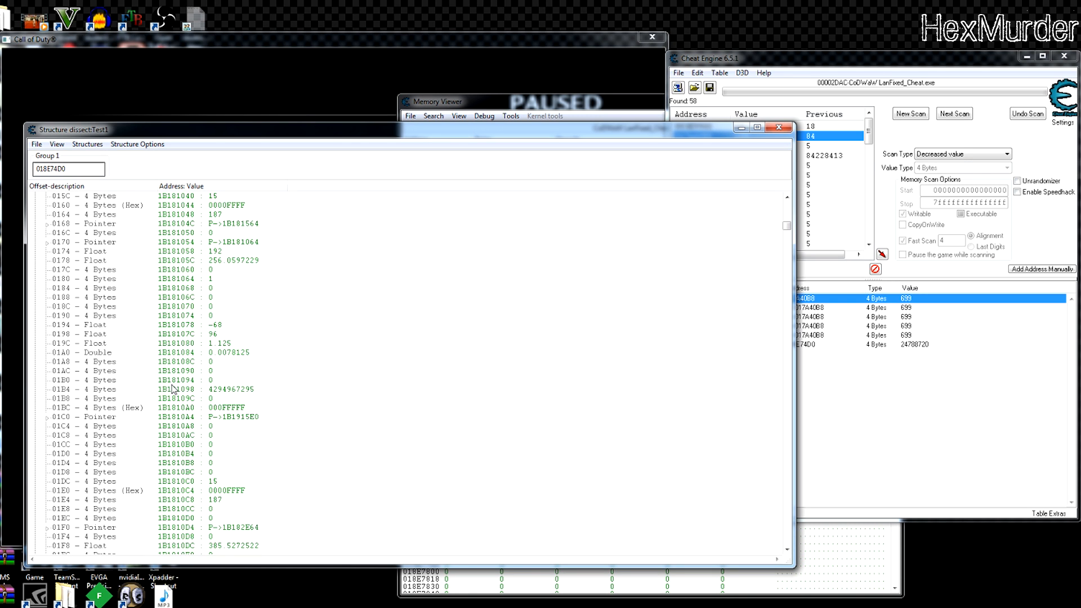
scroll(down, 3)
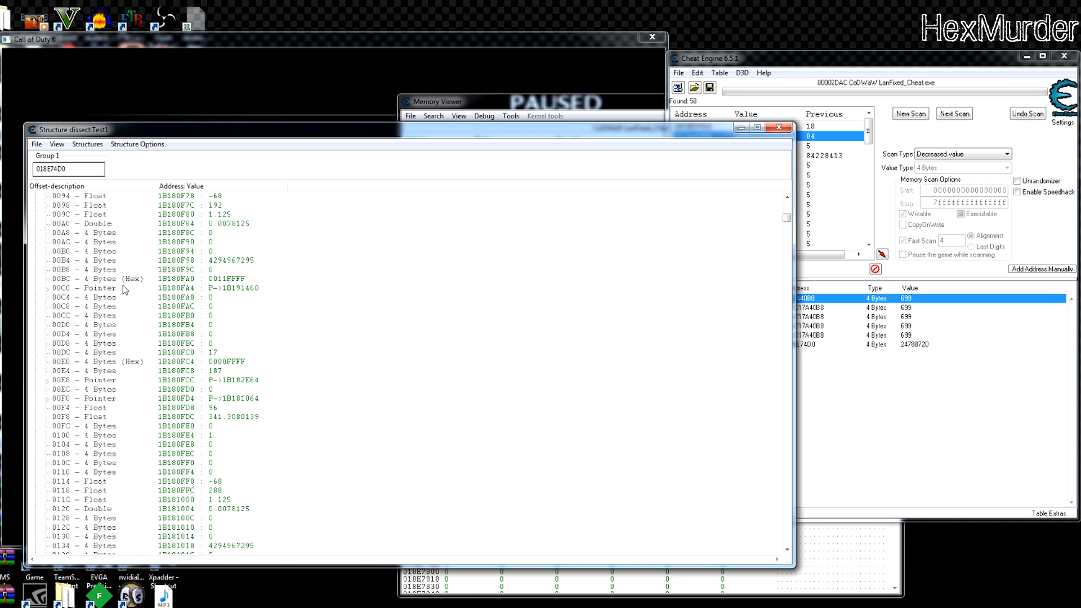
click(83, 297)
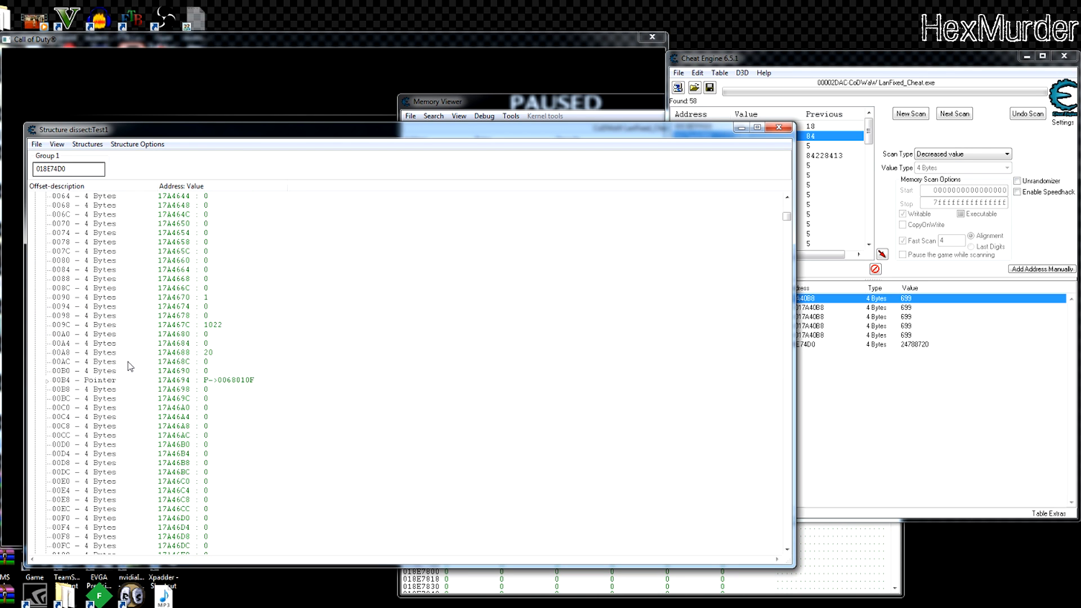
Step: Scroll through Test1's field list in the Structure dissect window
scroll(down, 3)
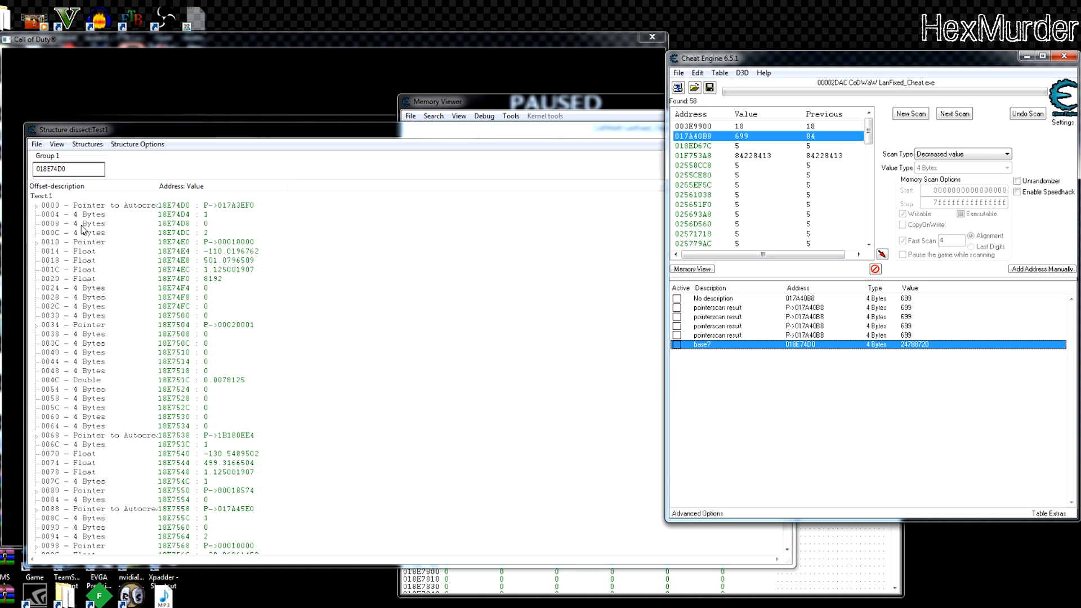
mouse_move(58, 212)
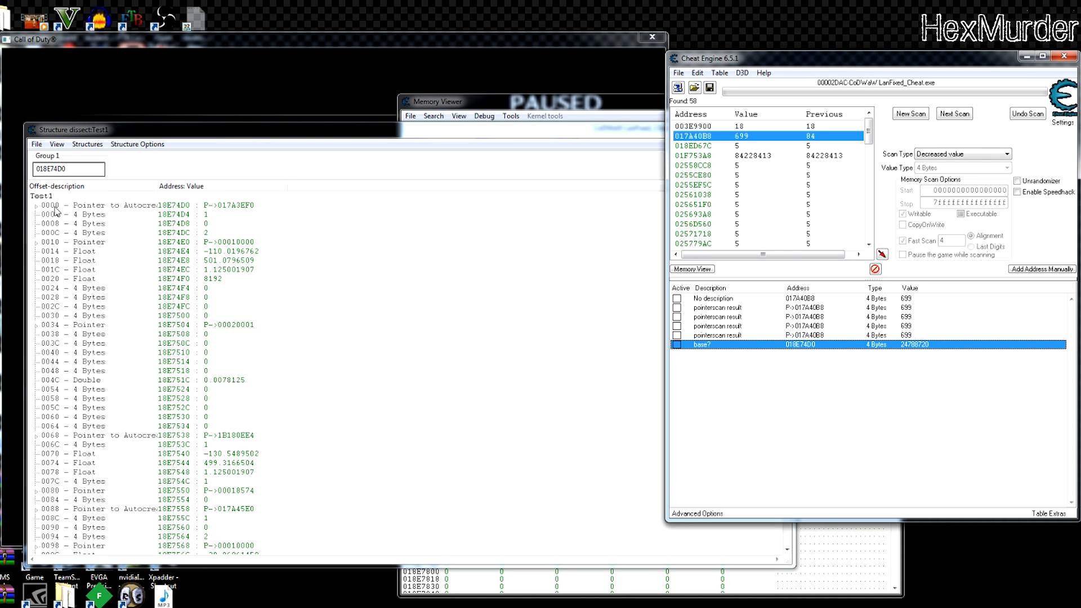